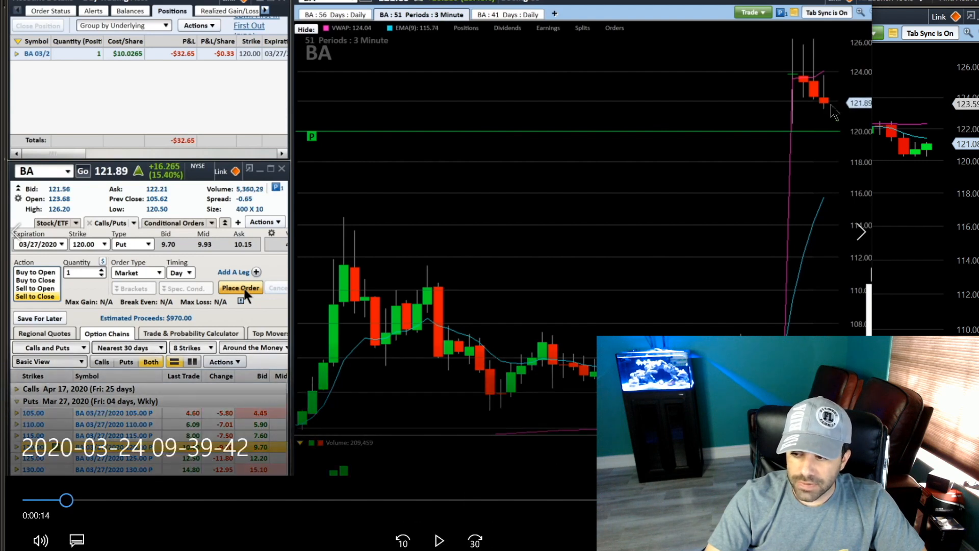
mouse_move(808, 100)
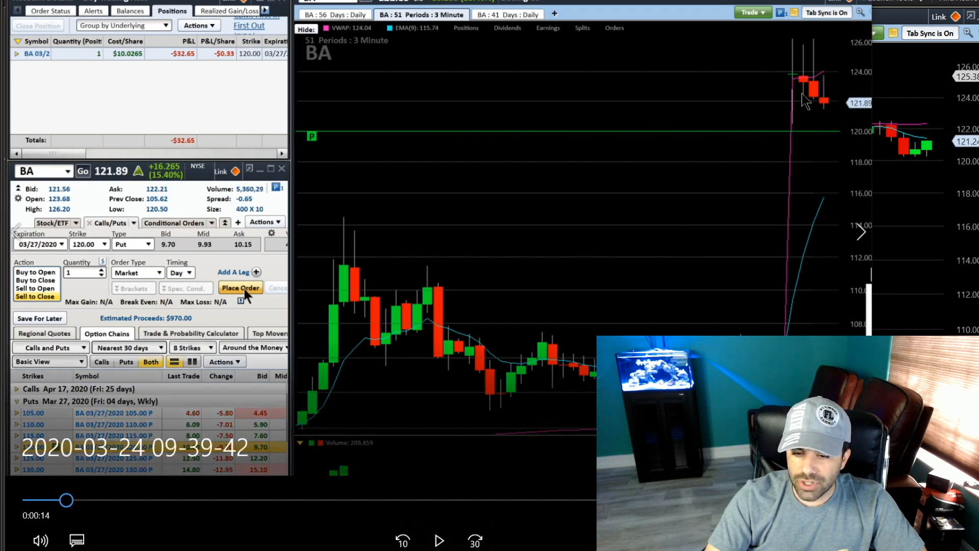
mouse_move(828, 138)
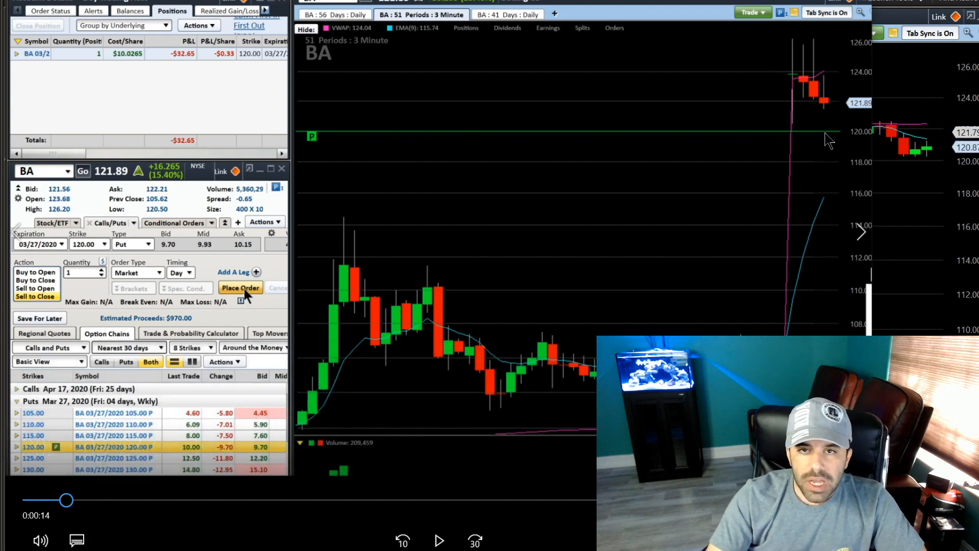
mouse_move(821, 144)
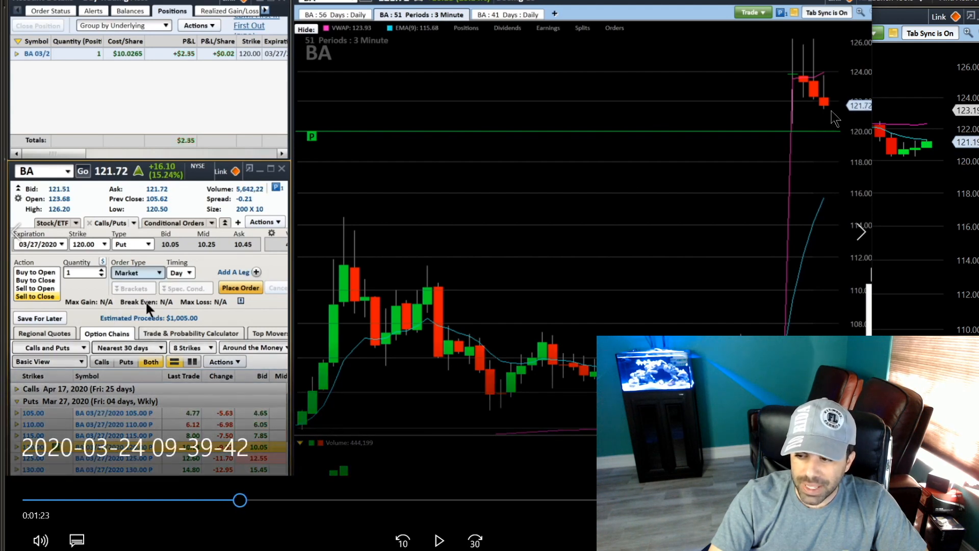
mouse_move(836, 140)
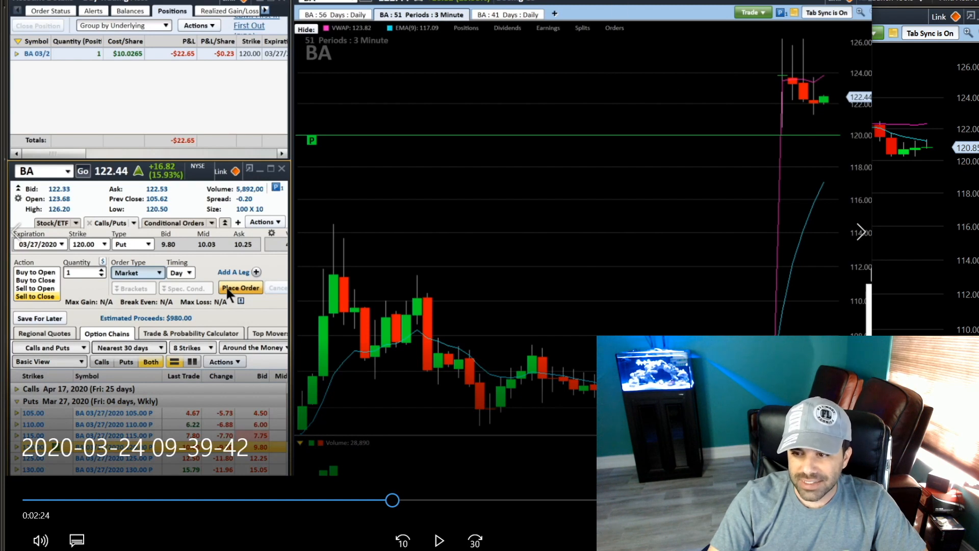
mouse_move(844, 112)
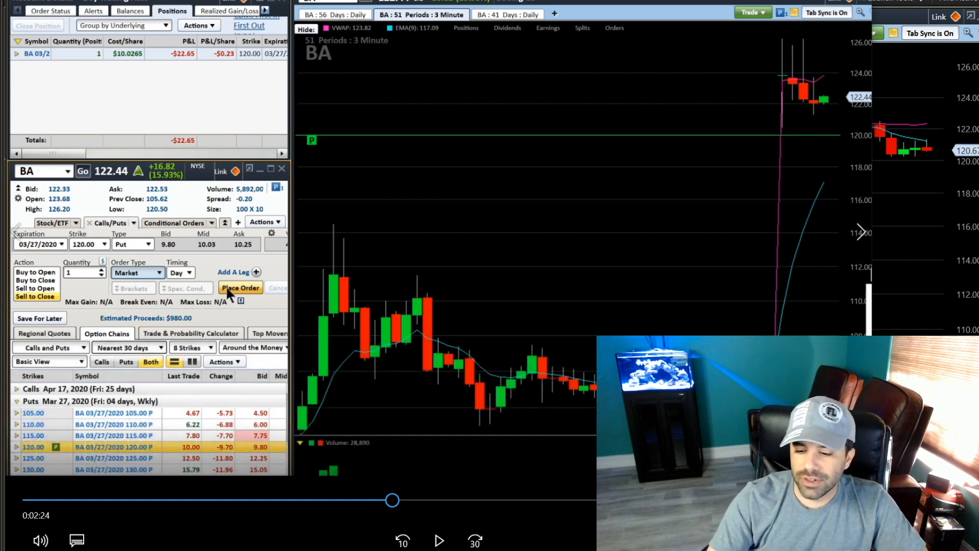
mouse_move(391, 499)
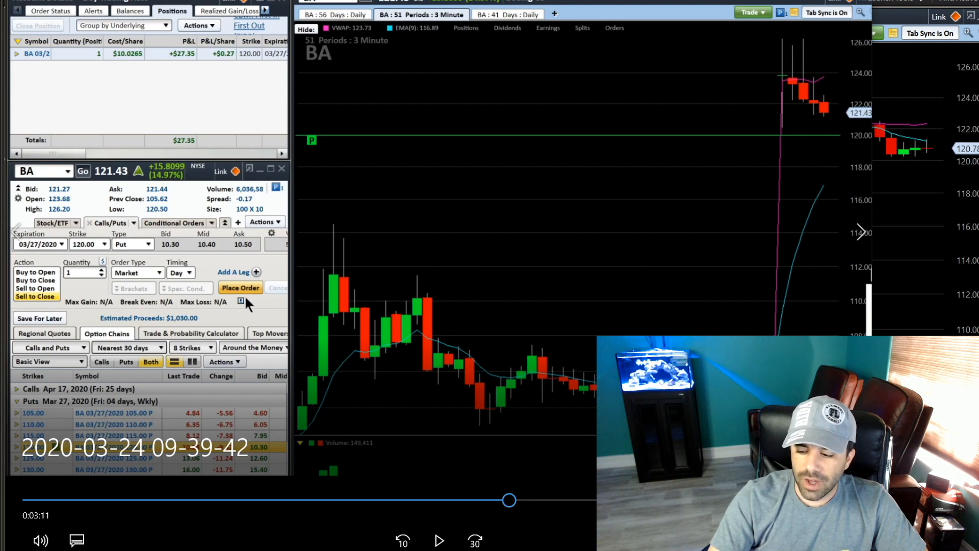
mouse_move(573, 169)
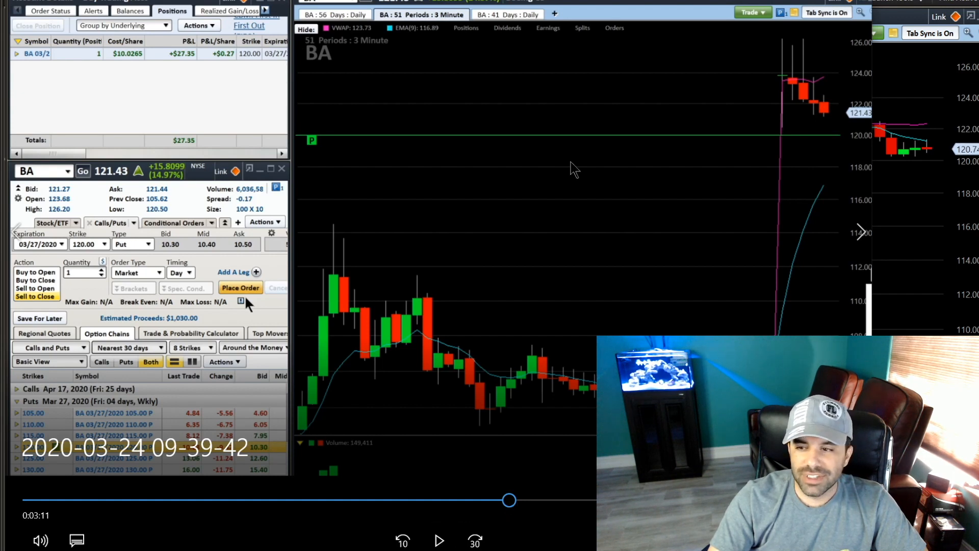
mouse_move(562, 144)
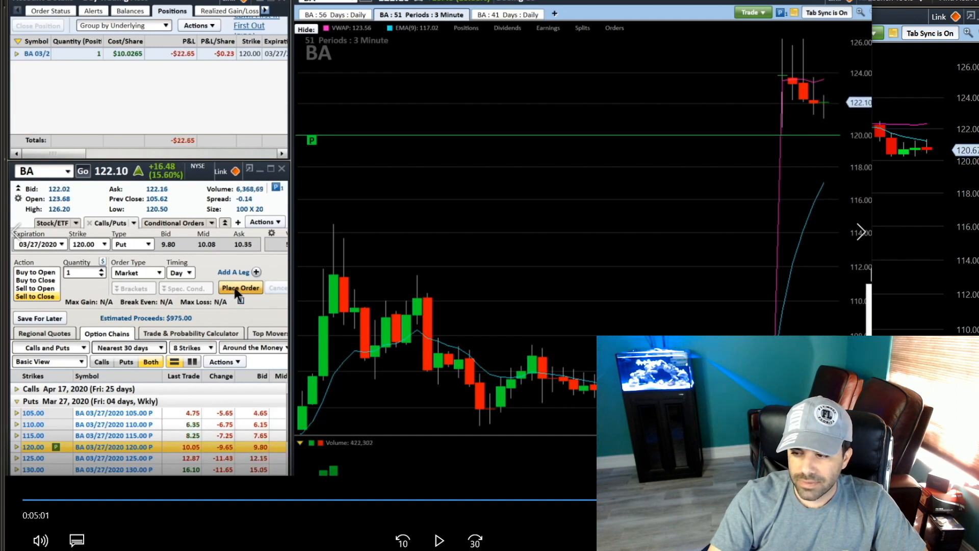
- Send the sell-to-close order for the BA put from the order ticket
click(241, 287)
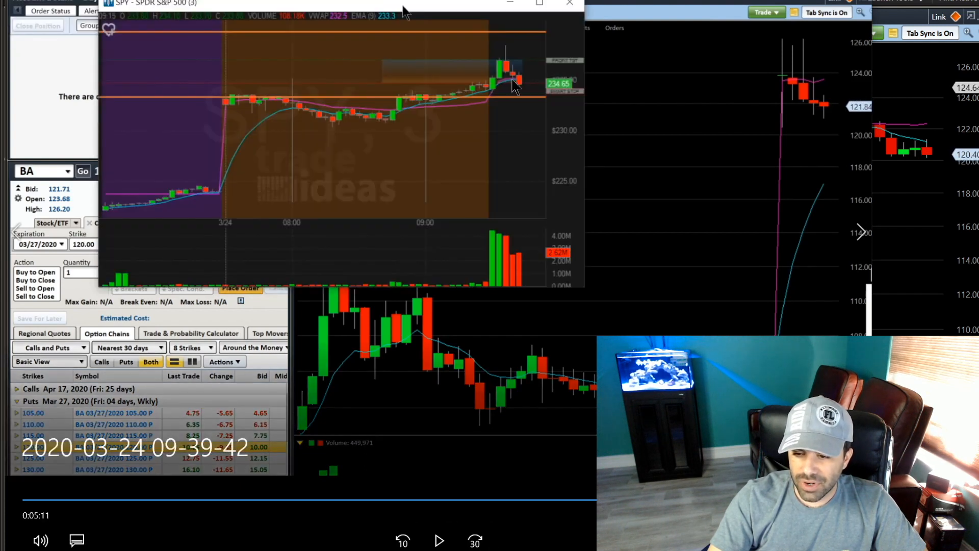
mouse_move(818, 111)
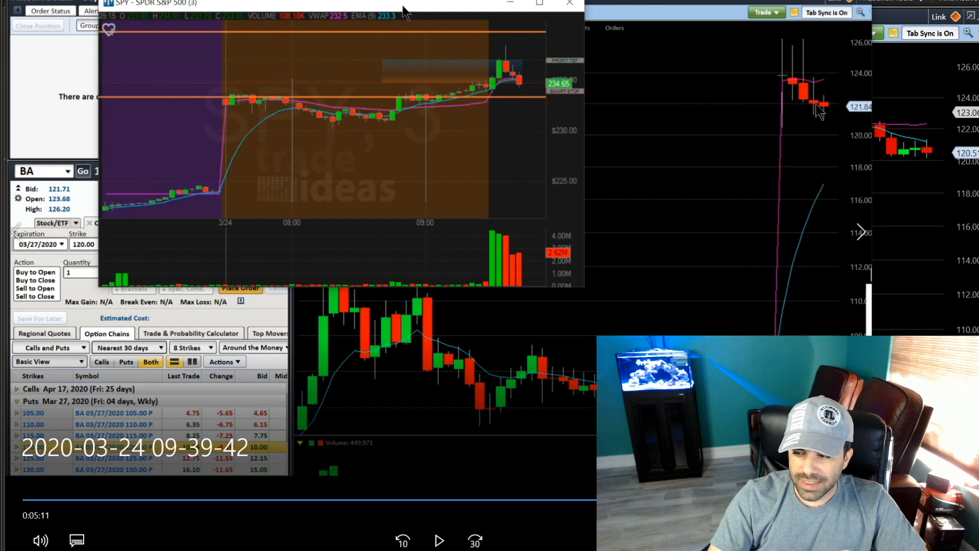
mouse_move(827, 112)
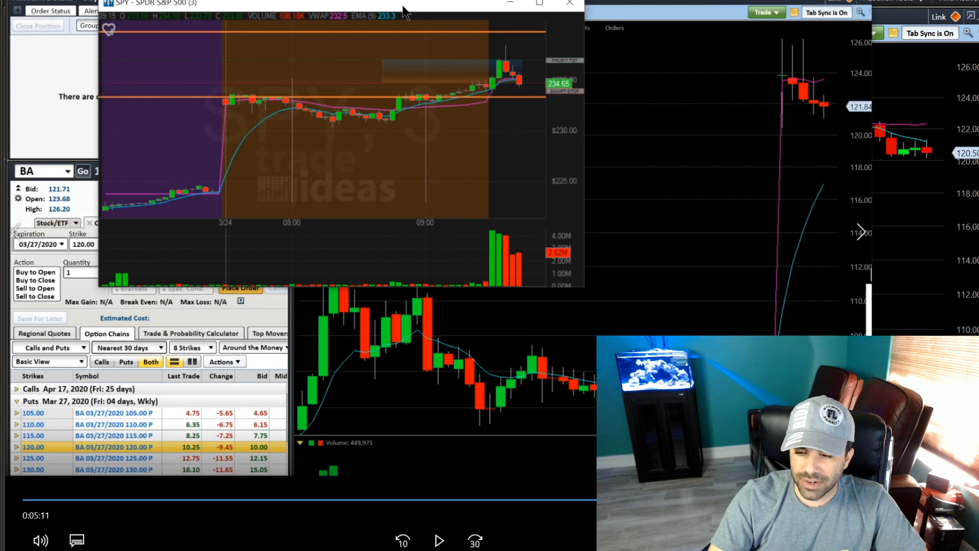
click(568, 3)
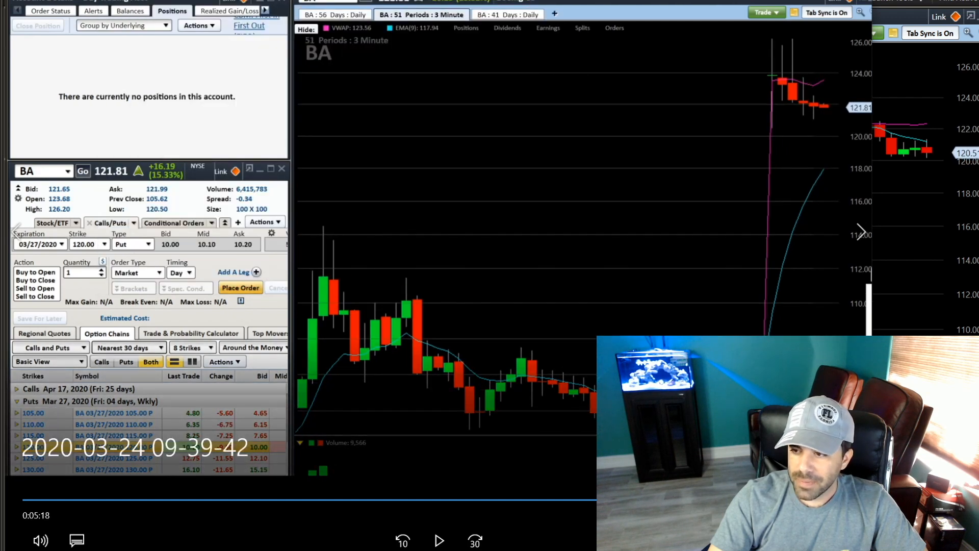
click(42, 315)
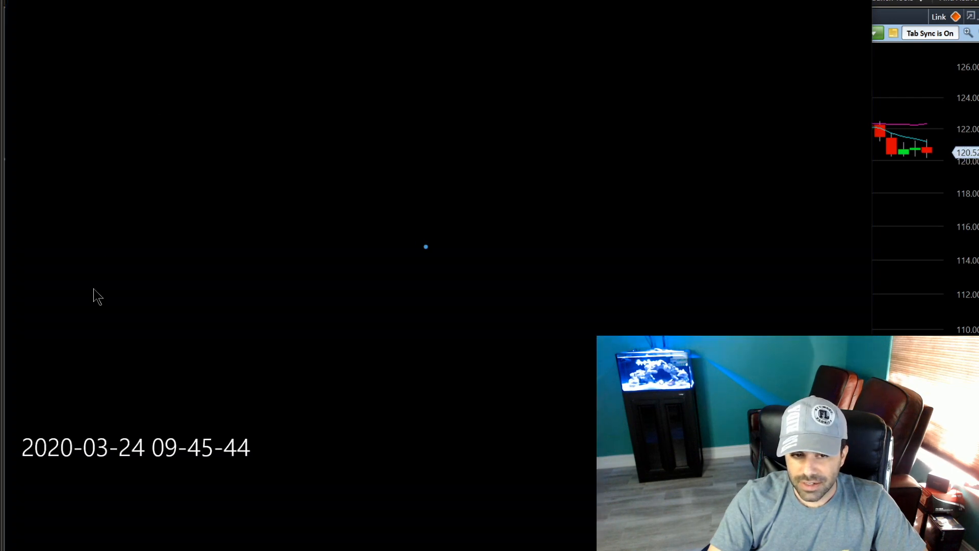
click(439, 541)
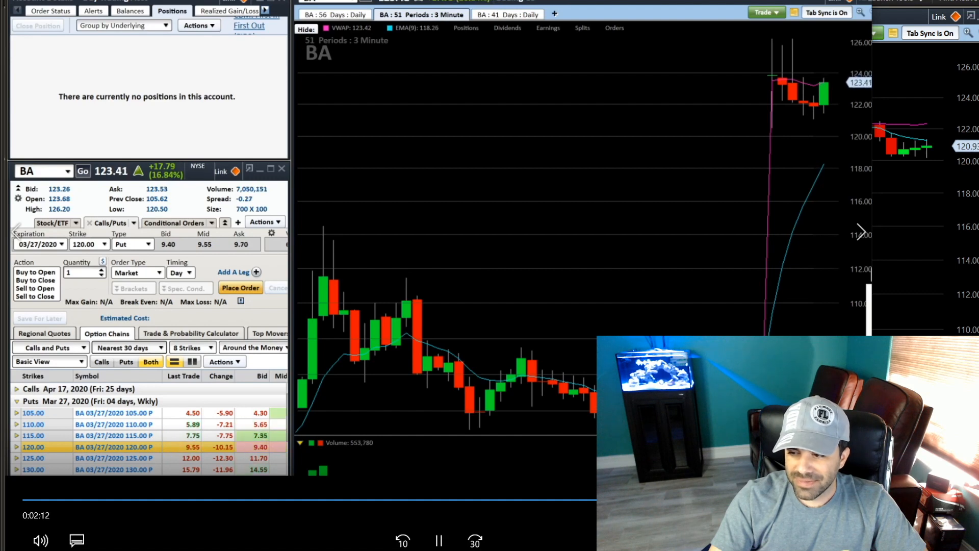
click(438, 540)
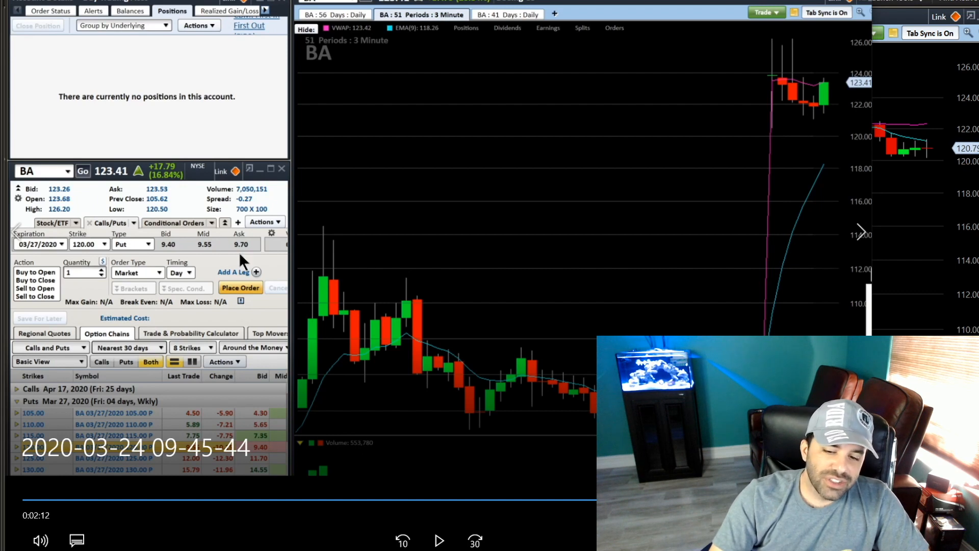
mouse_move(174, 250)
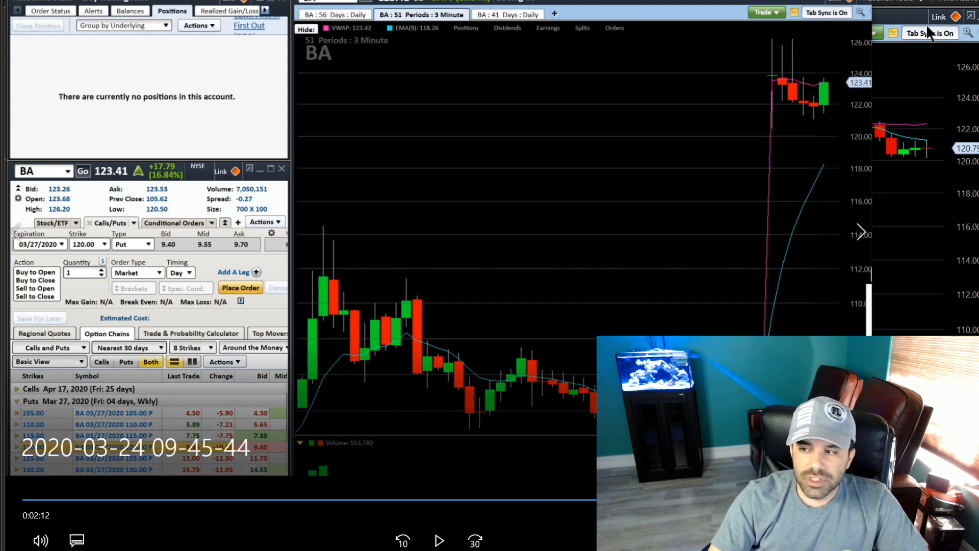
mouse_move(930, 35)
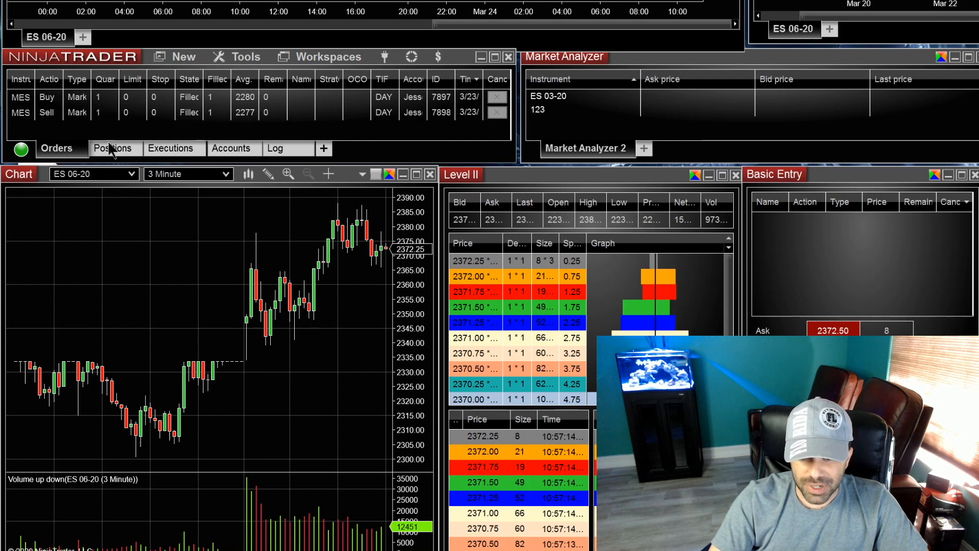
- Review today's MES executed fills and check the Positions list for any open position
click(169, 148)
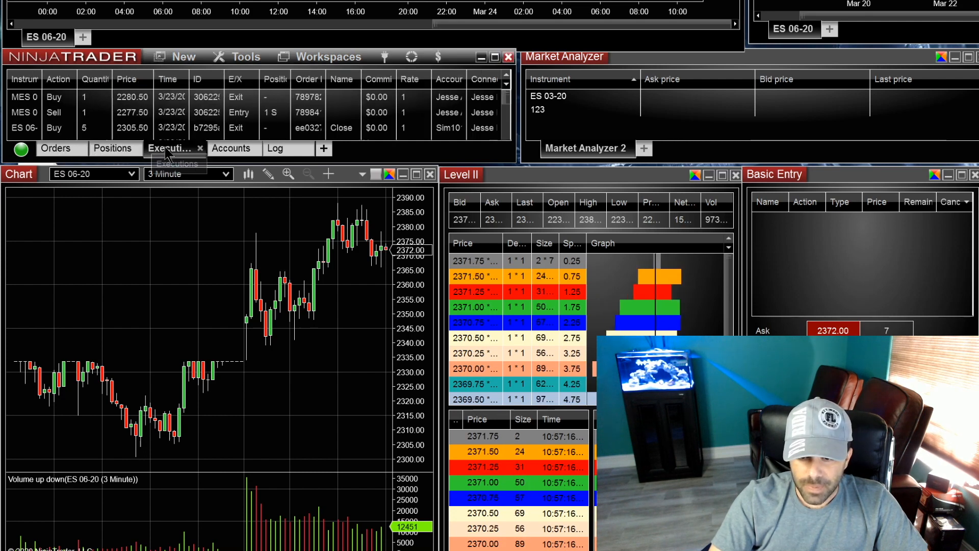
click(169, 148)
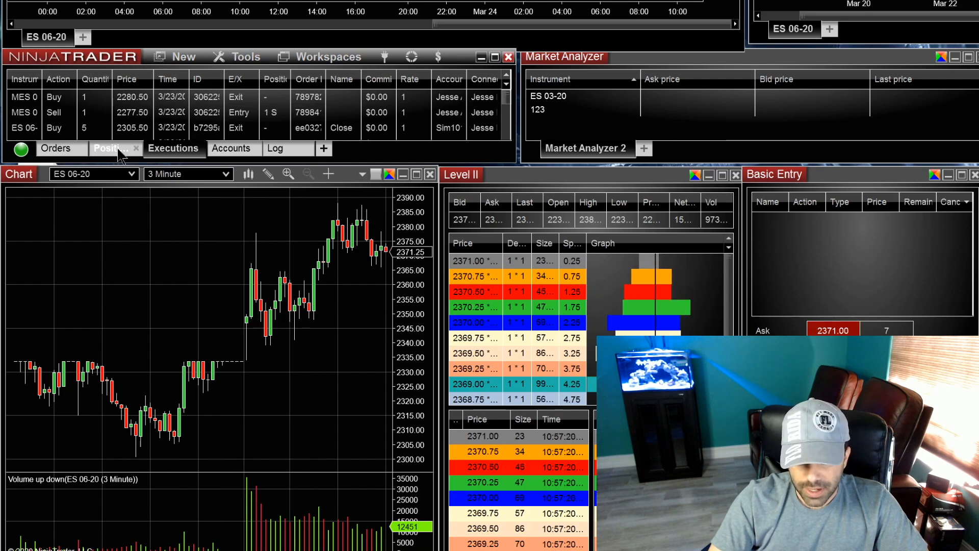
click(114, 148)
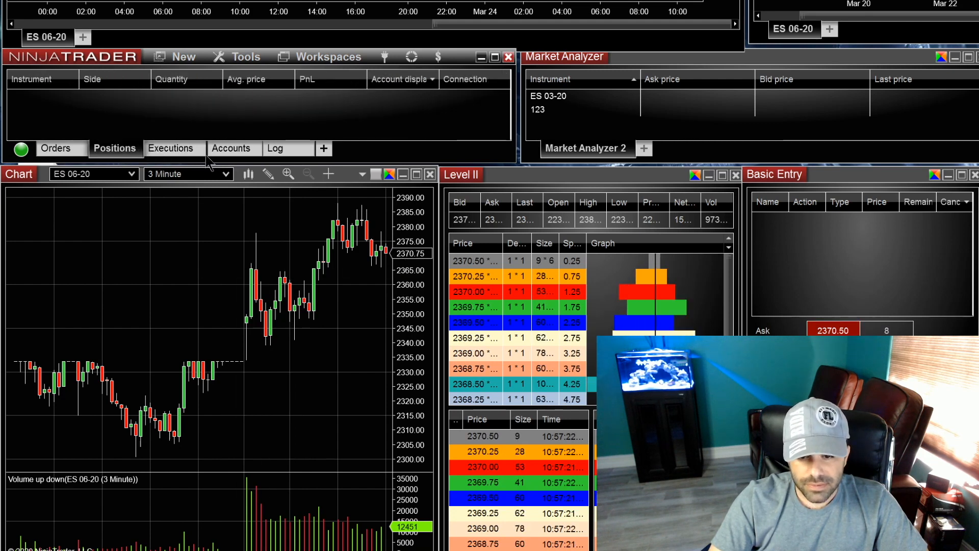
click(174, 148)
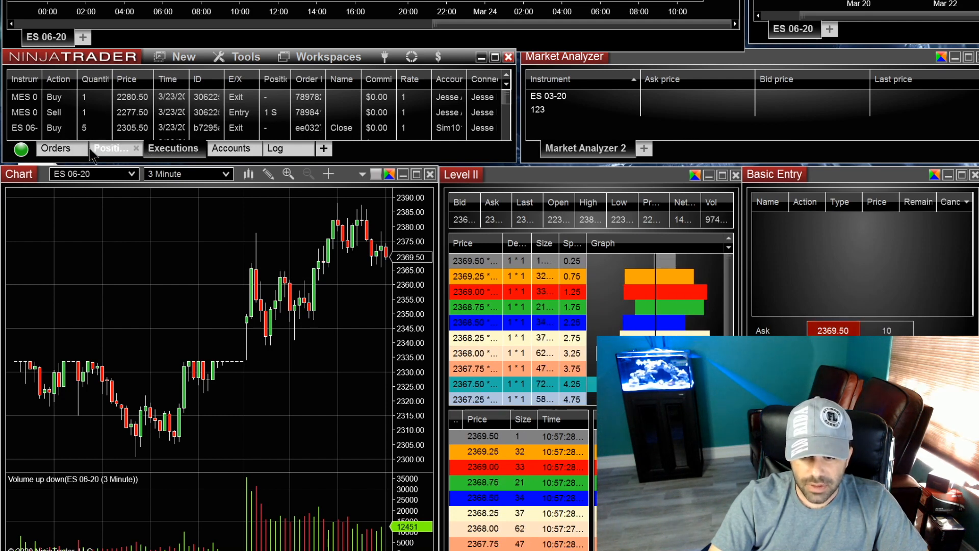
- Re-check positions and fills, confirming nothing is open, then return to the Orders list
click(115, 149)
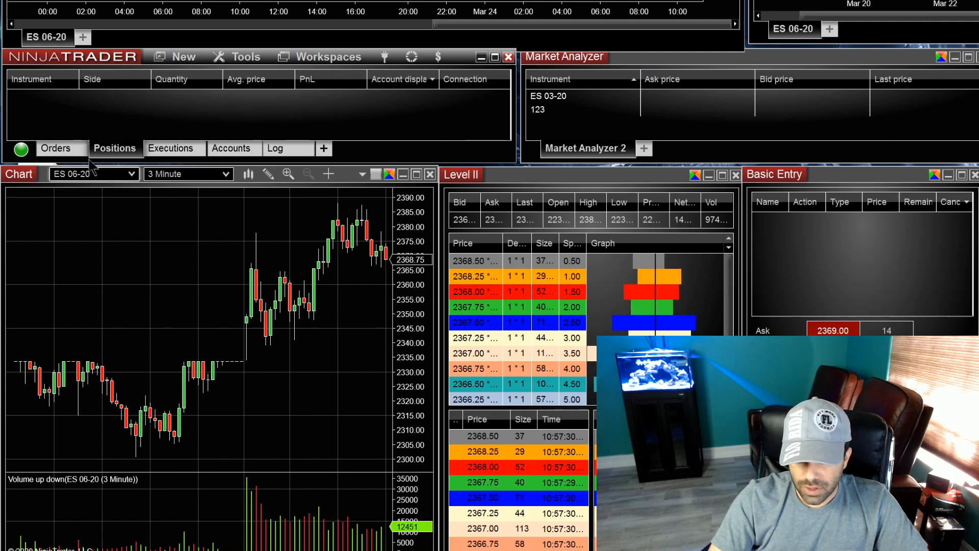
click(173, 148)
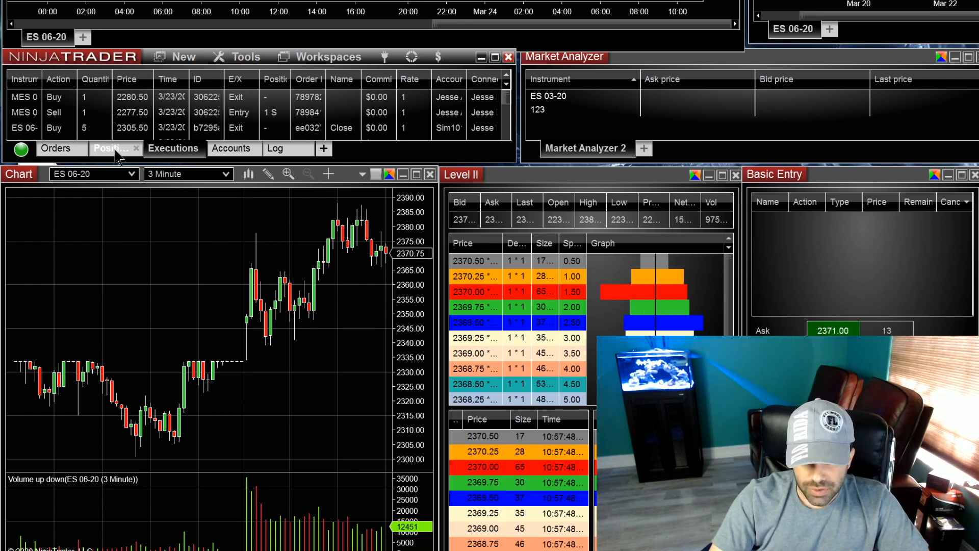
click(55, 148)
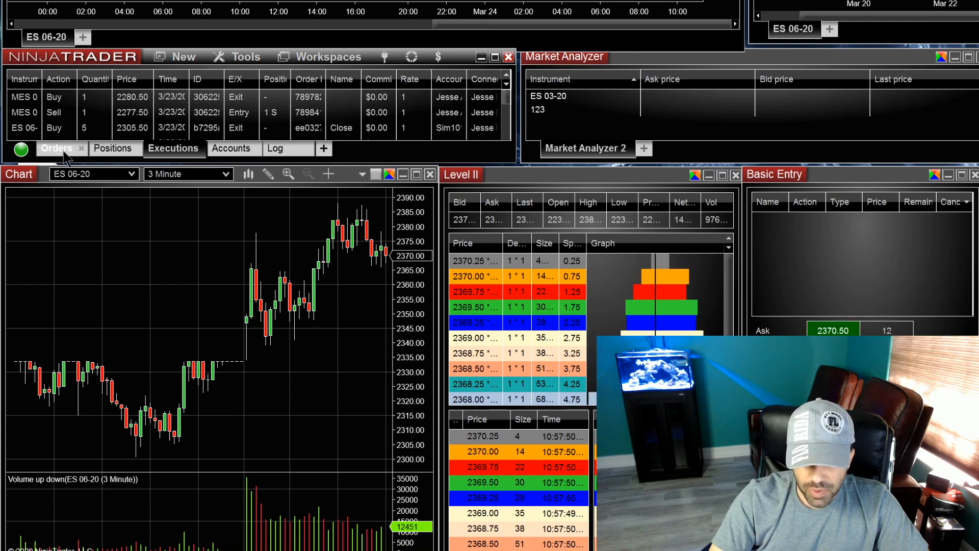
click(110, 149)
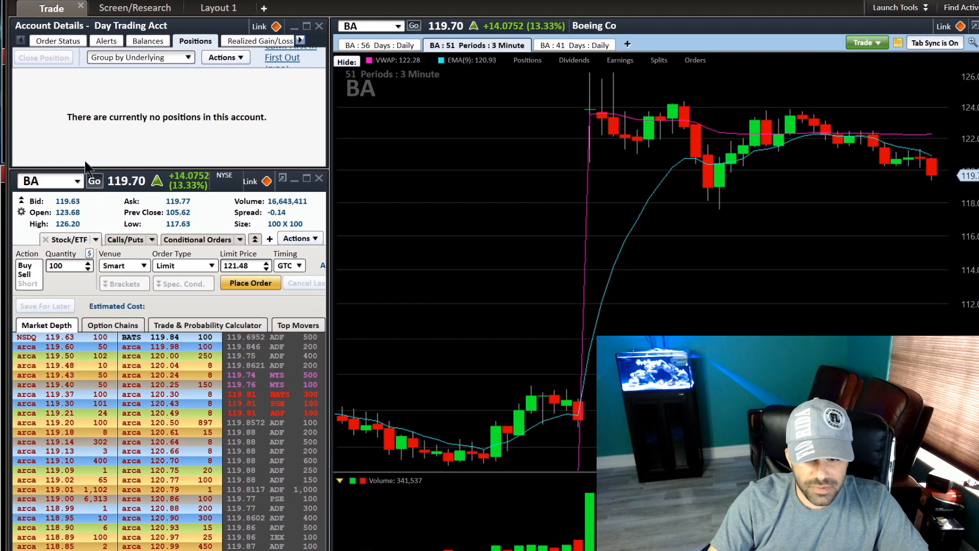
- Pick a symbol from the recent ticker list in the E*TRADE ticket
click(76, 182)
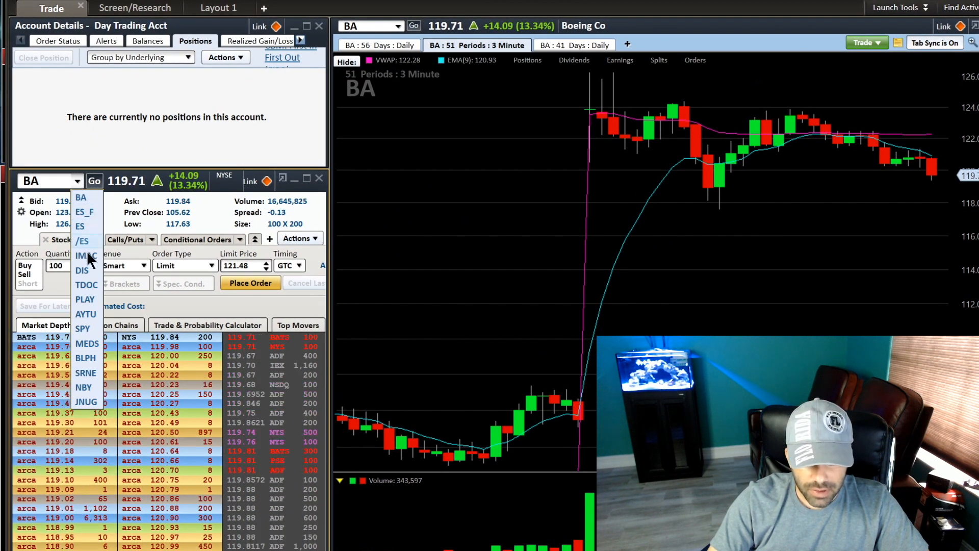
click(84, 255)
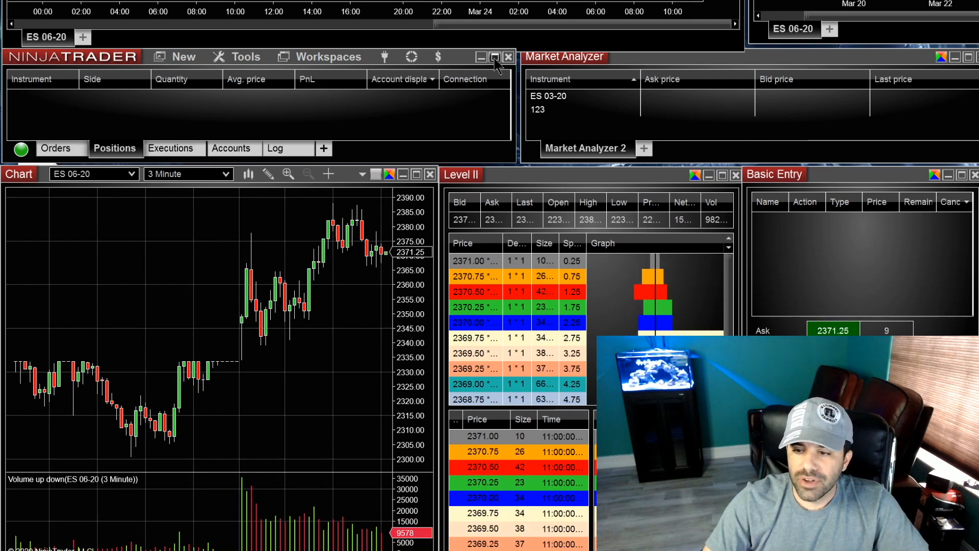
- Close NinjaTrader's Control Center, choosing No to saving the live account workspace
click(508, 56)
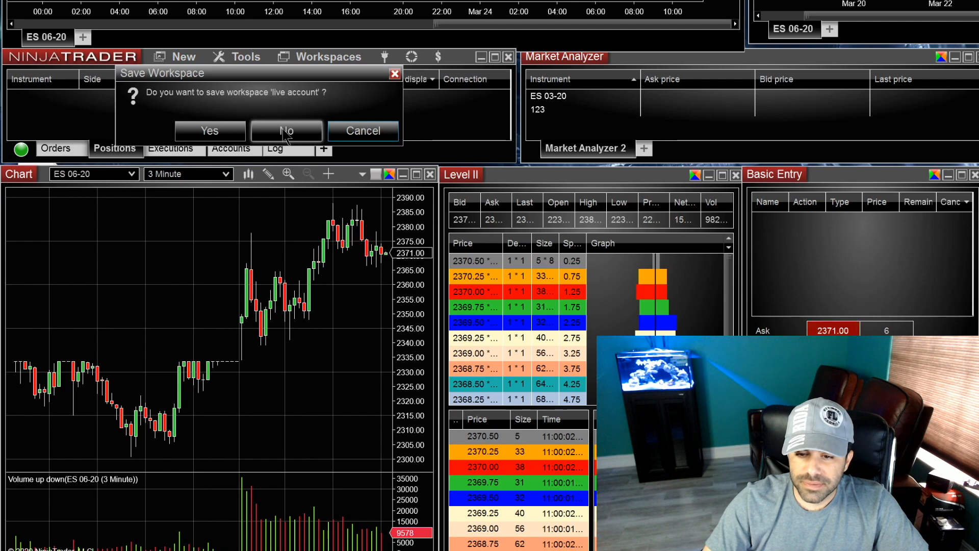
click(286, 131)
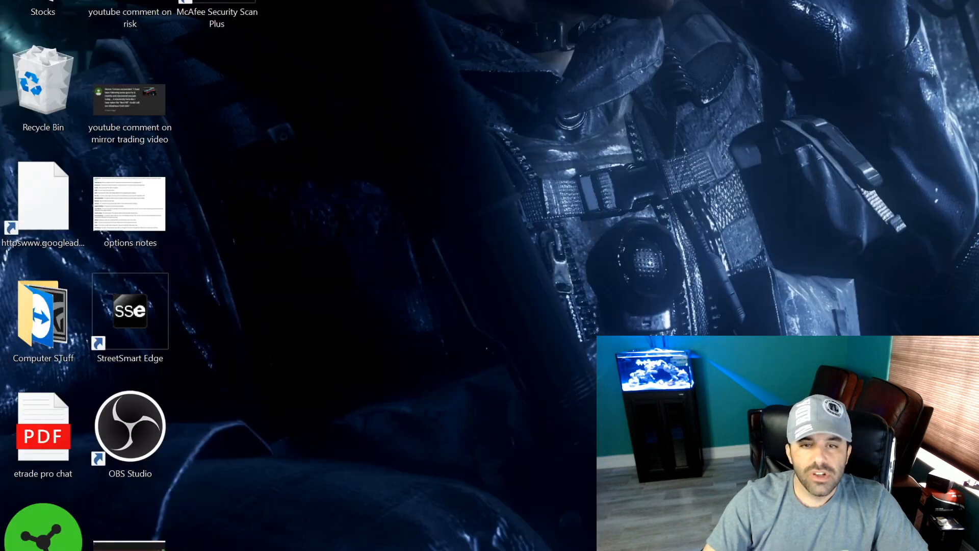